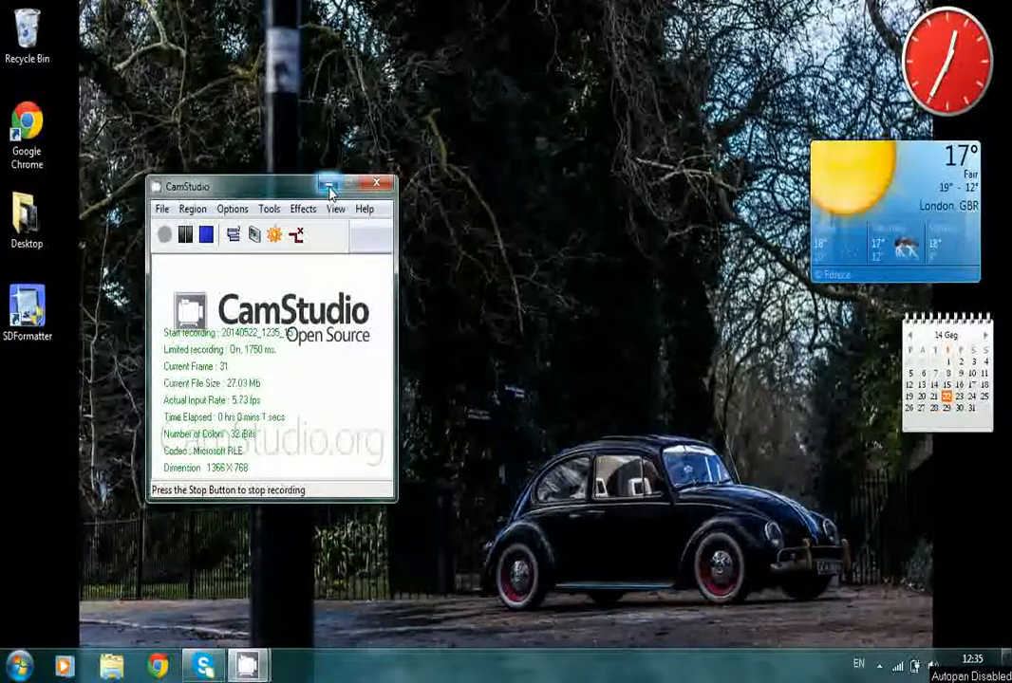
# Minimise the CamStudio recorder window to show the plain desktop.
pyautogui.click(327, 182)
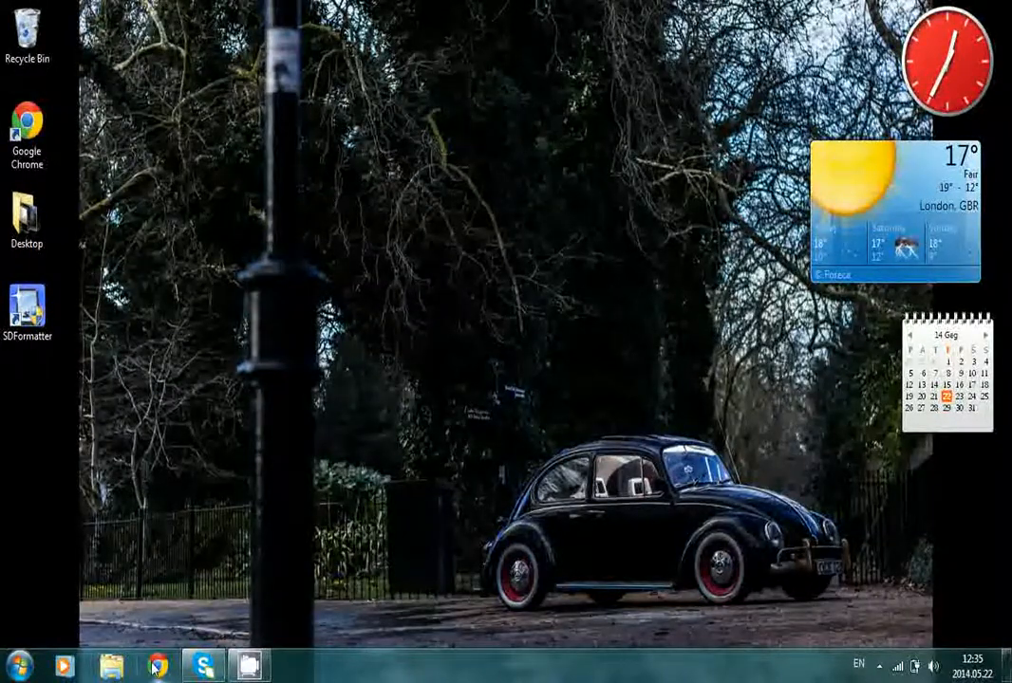
# Launch Chrome and reach the SD Association's SD Formatter 4.0 download page.
pyautogui.click(155, 665)
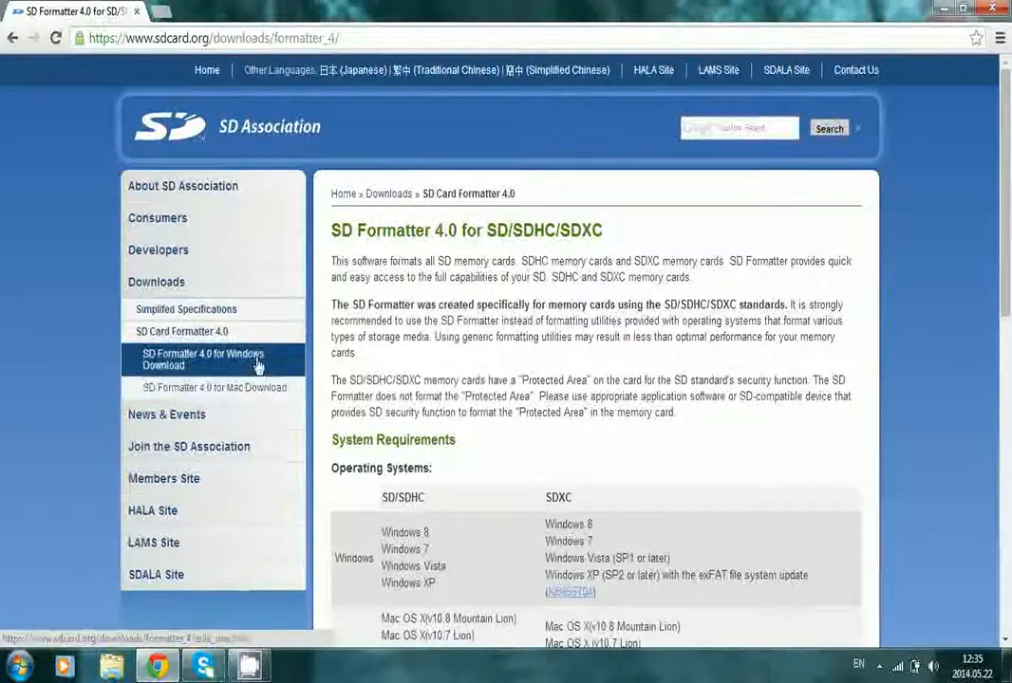
# Choose the Windows download, accept the EULA and start the SDFormatter4 zip download.
pyautogui.click(201, 360)
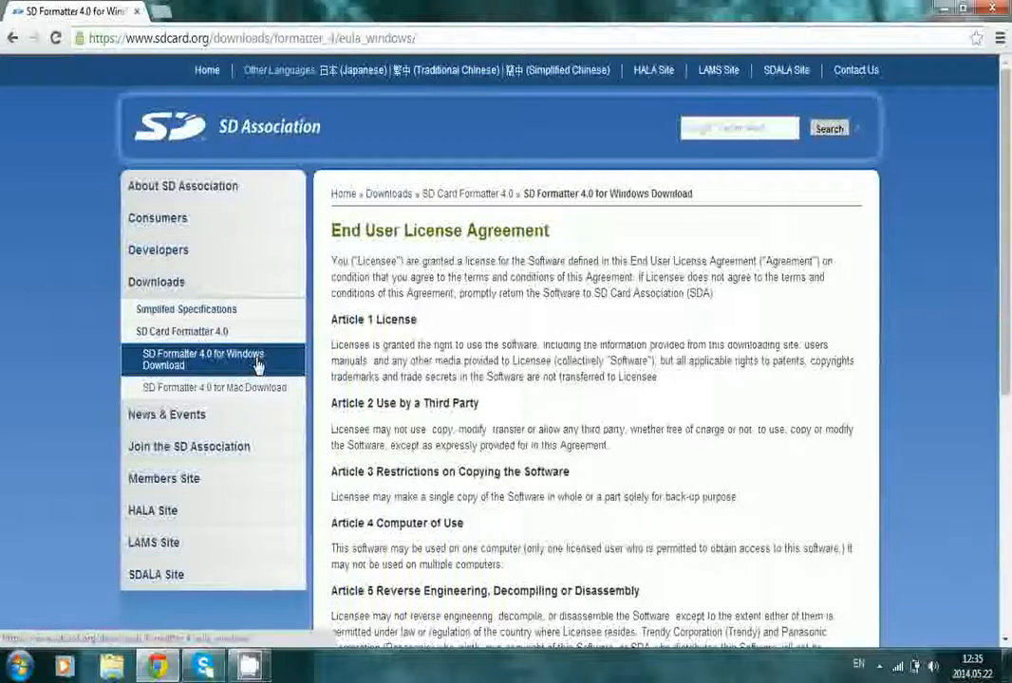
pyautogui.scroll(-3)
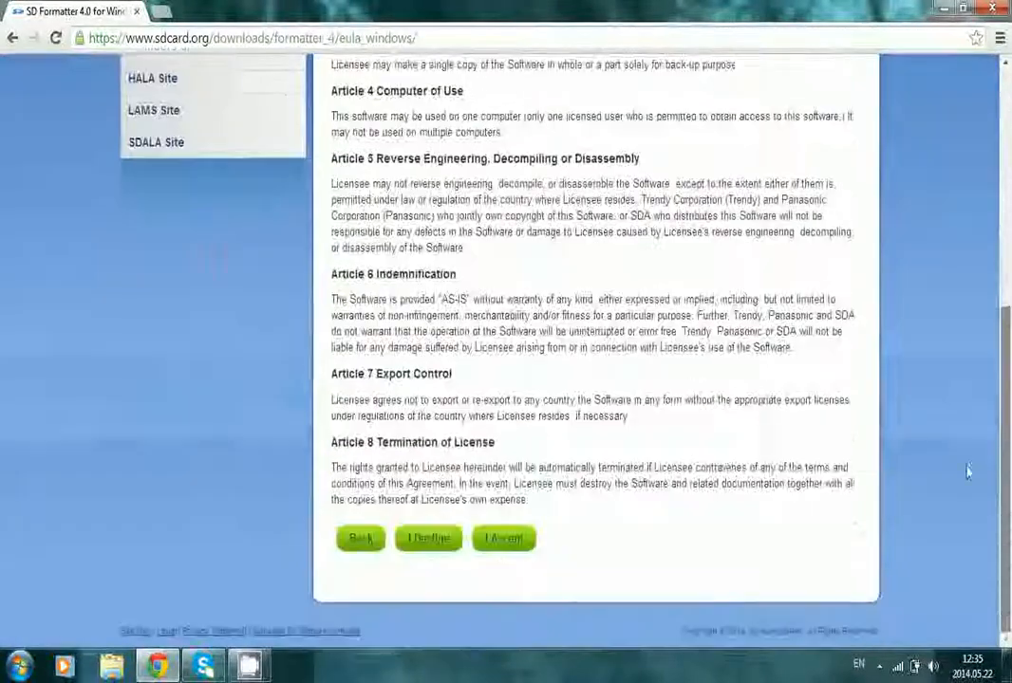
pyautogui.click(505, 539)
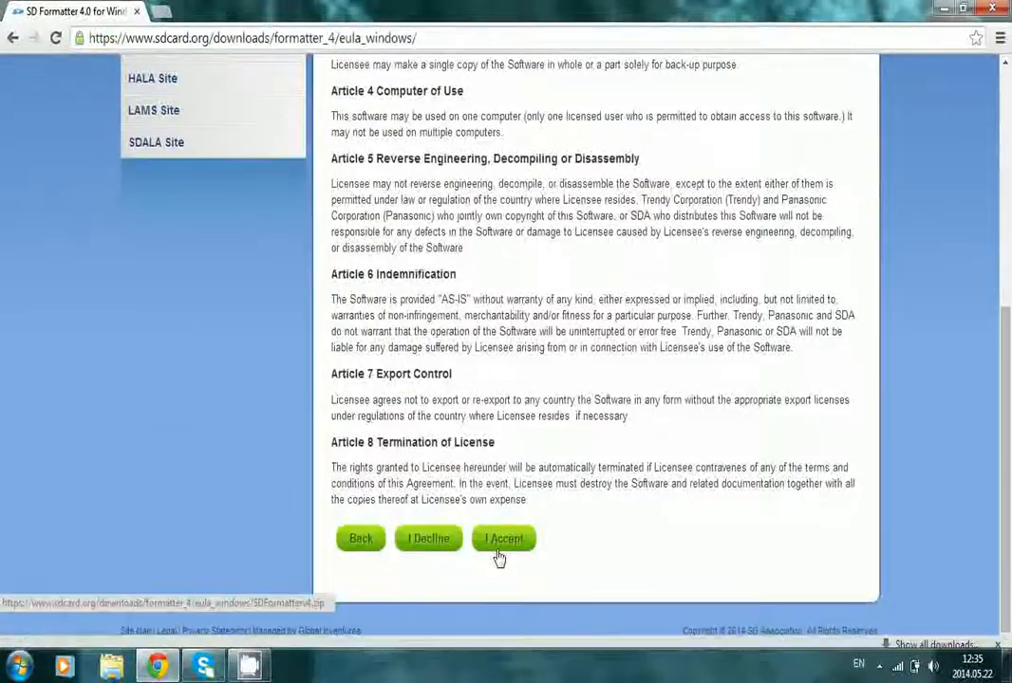
pyautogui.click(504, 539)
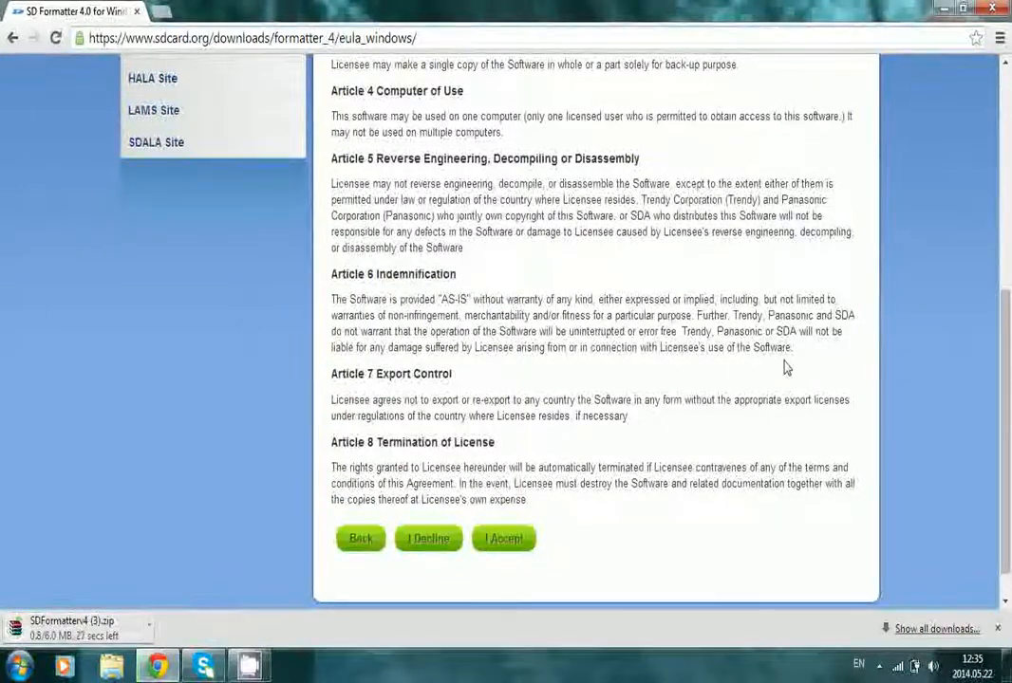
pyautogui.moveTo(858, 364)
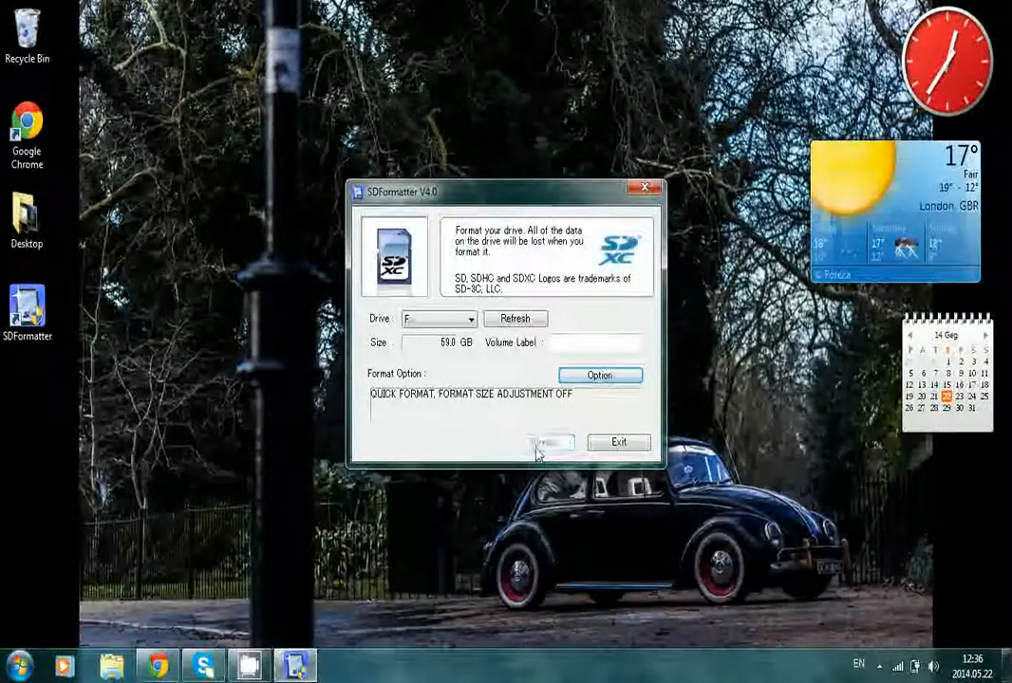
# Start a quick format of the SD card and confirm the Quick Format prompt.
pyautogui.click(543, 443)
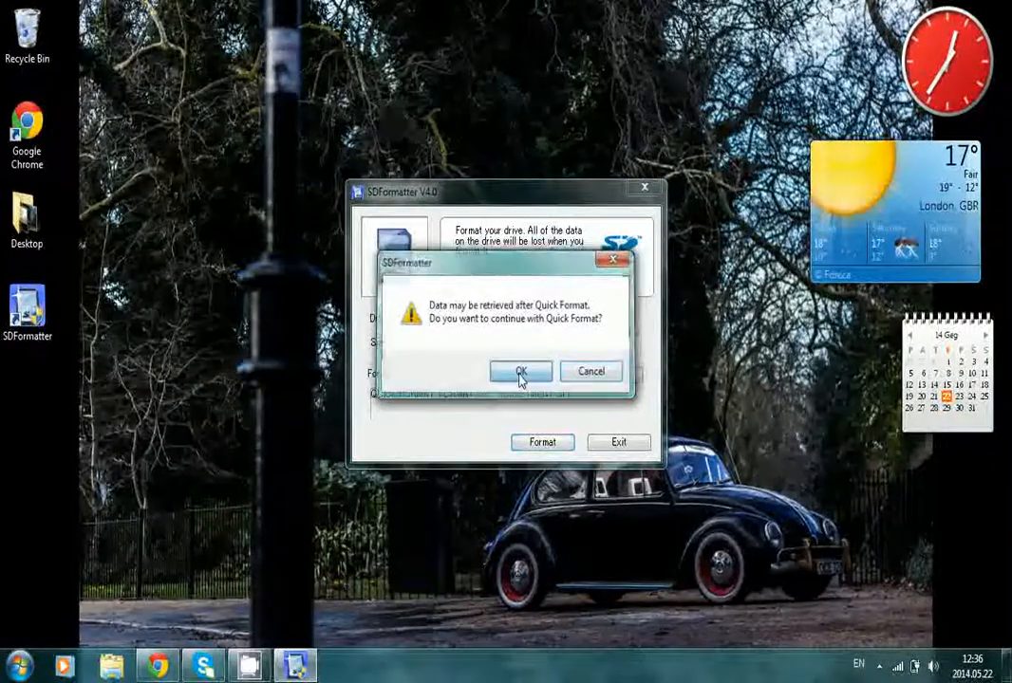
pyautogui.click(520, 370)
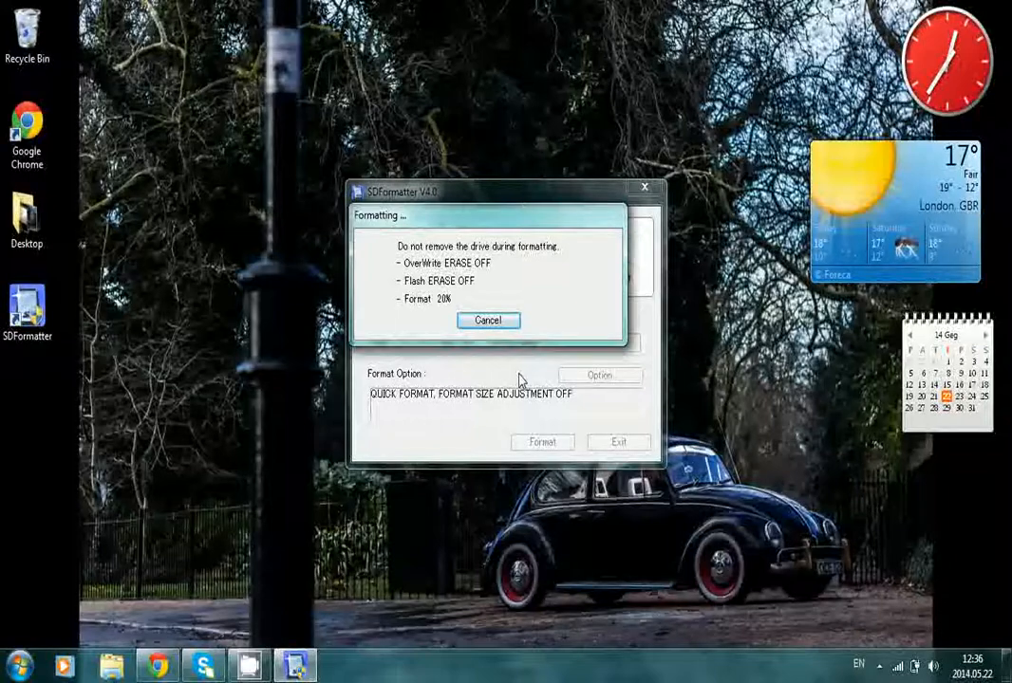